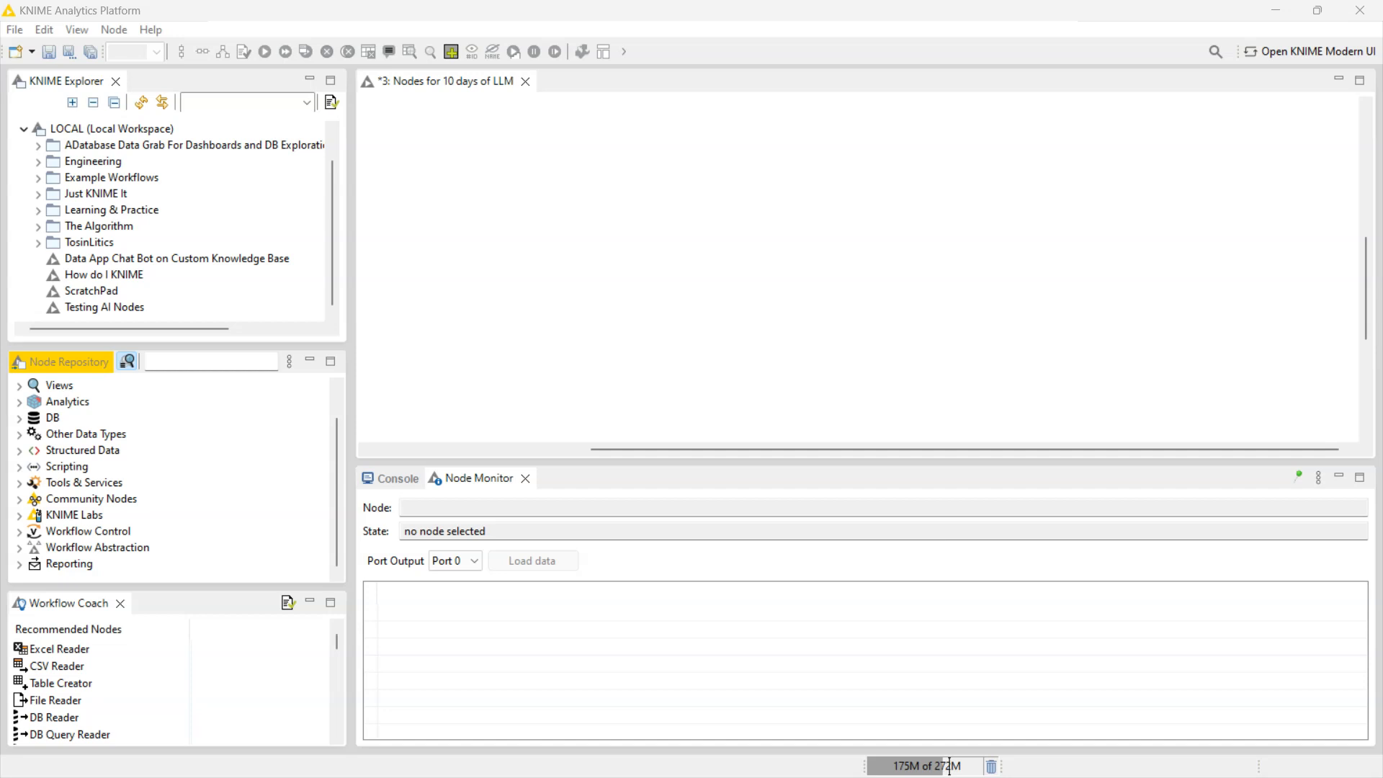
mouse_move(607, 399)
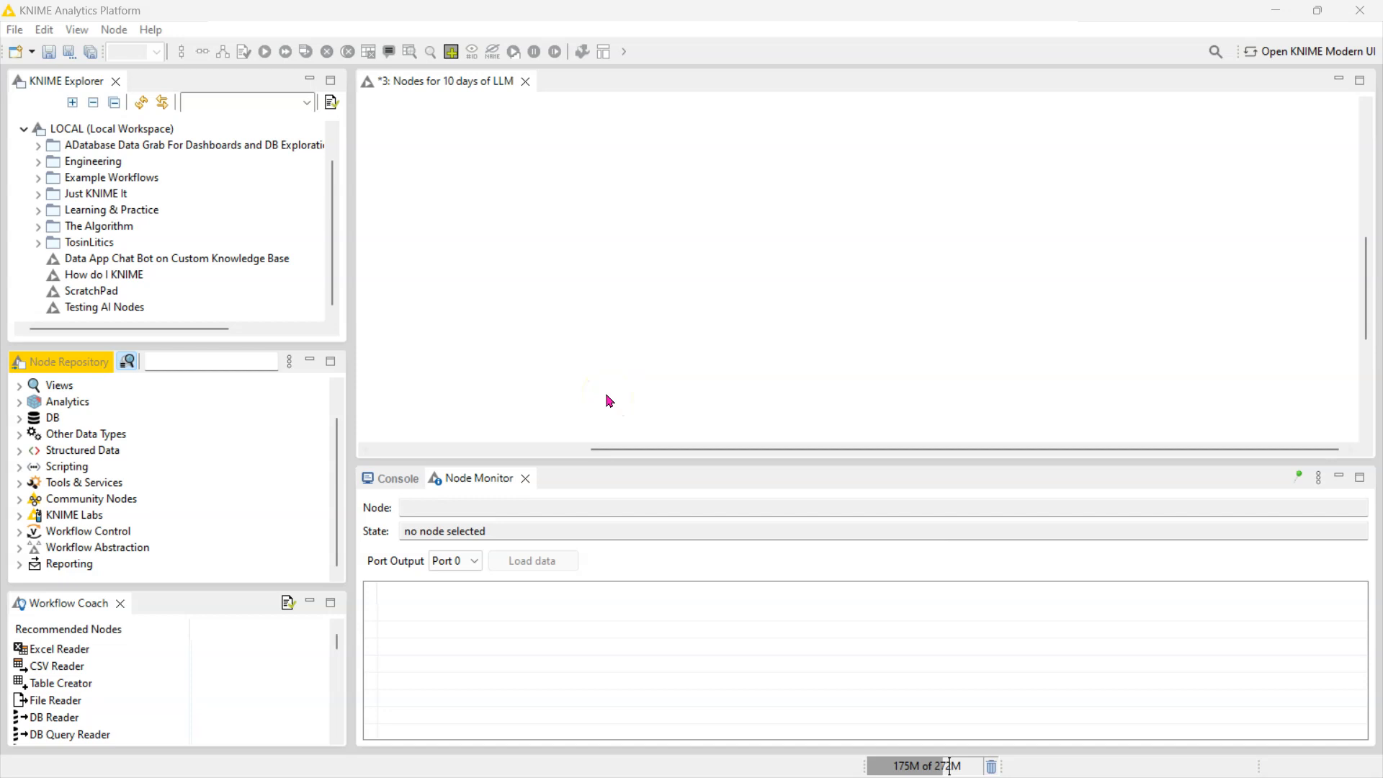
mouse_move(79, 504)
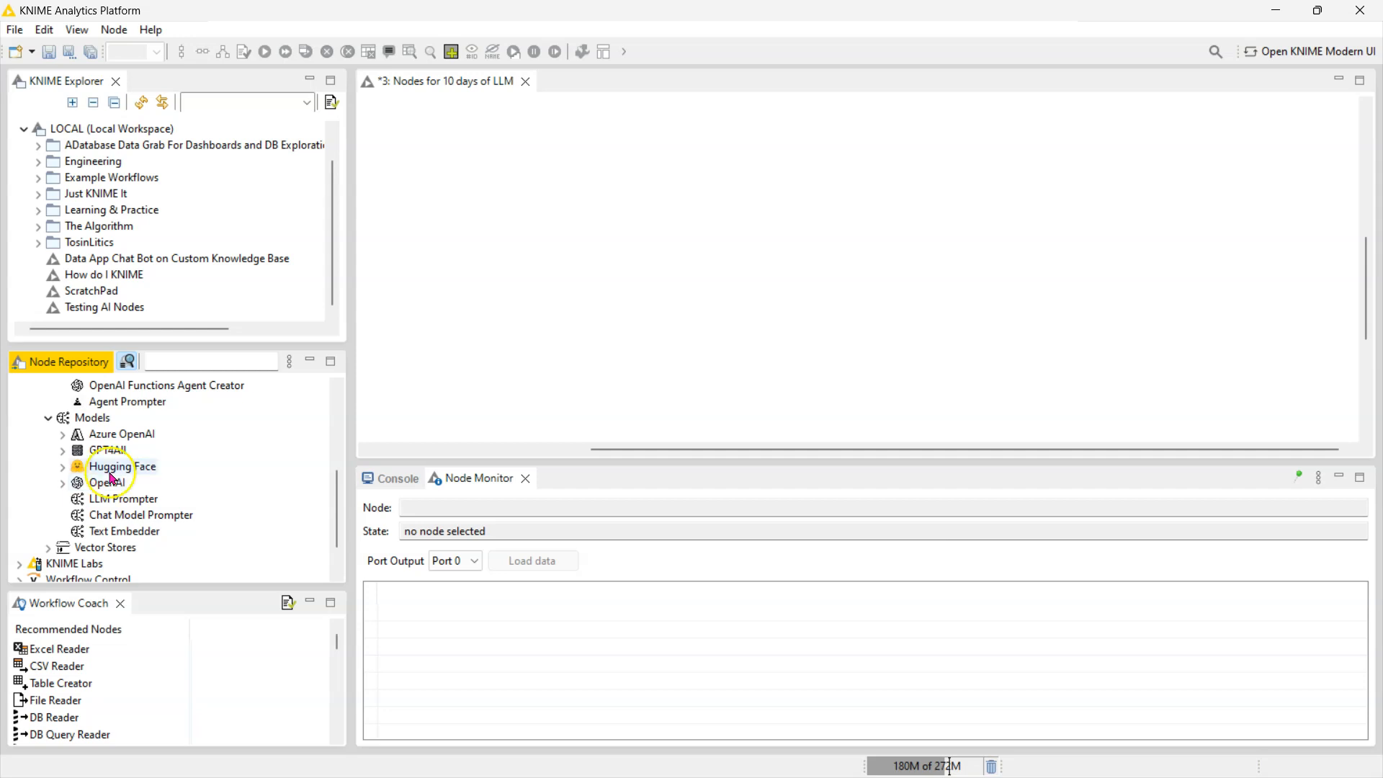
mouse_move(113, 434)
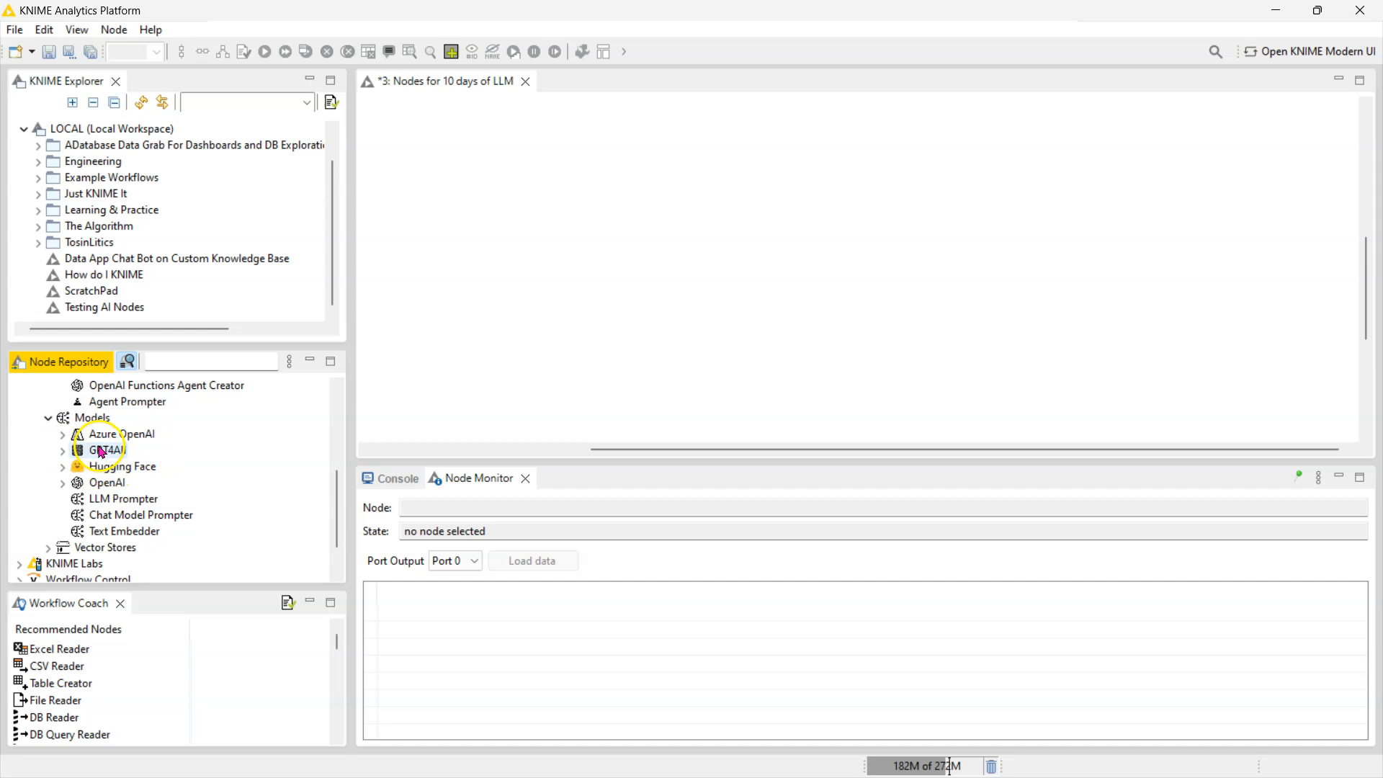
mouse_move(186, 428)
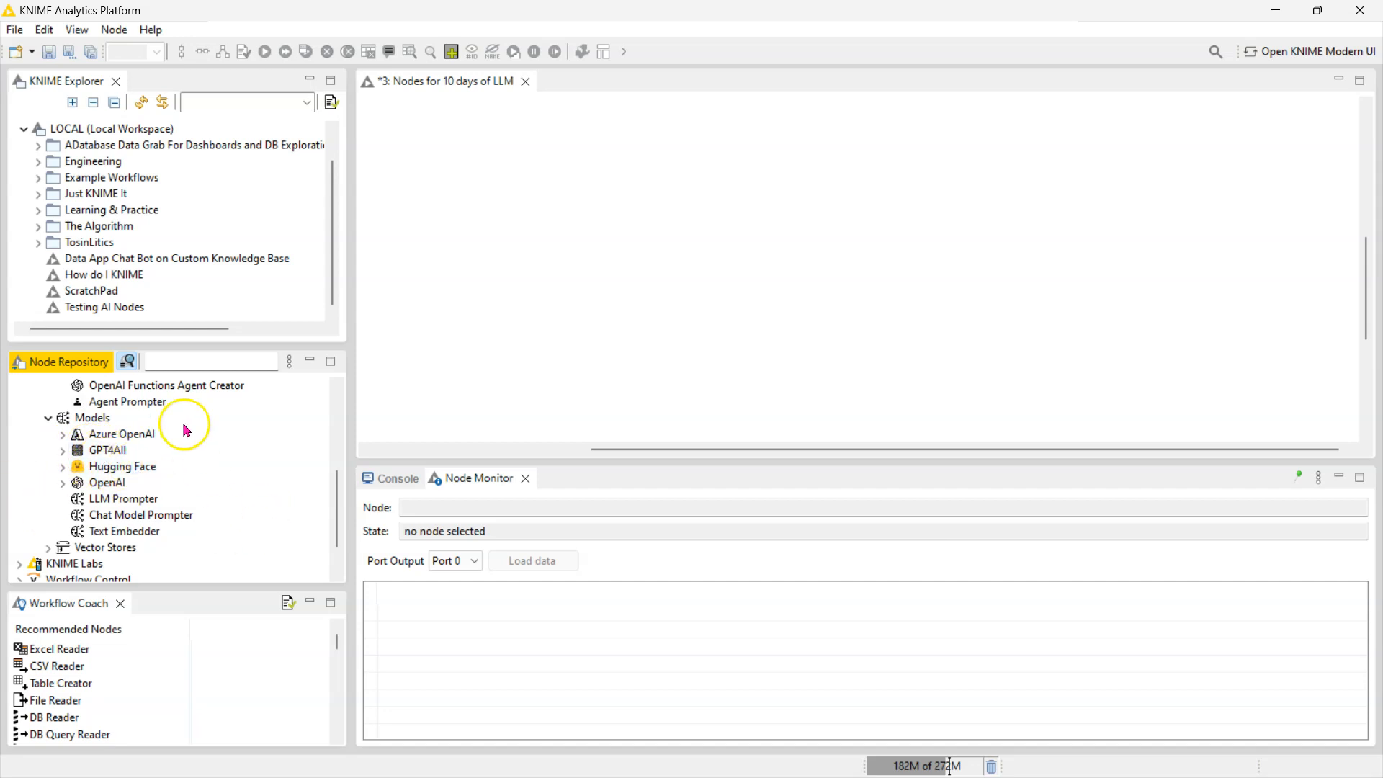
mouse_move(105, 547)
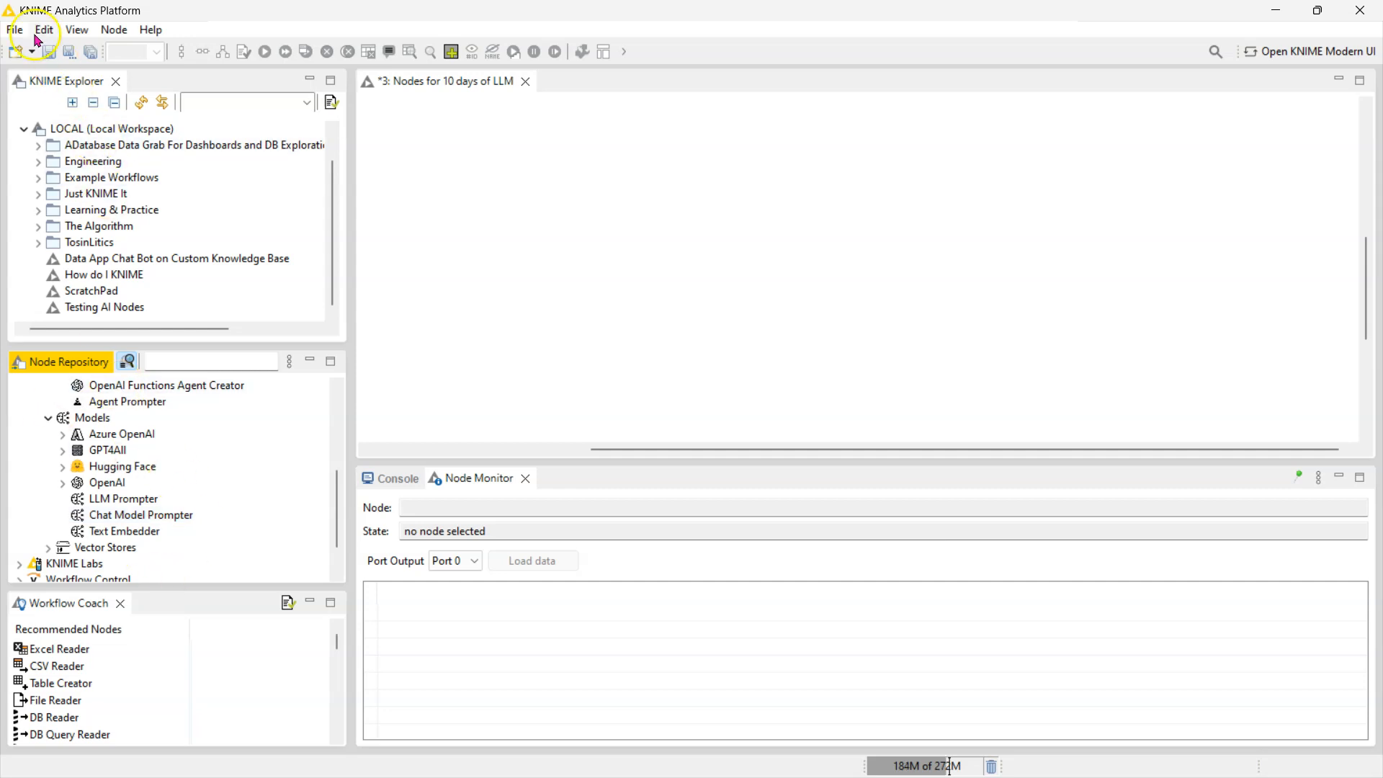
Step: Launch Install KNIME Extensions and filter the available software list by 'llm'
click(14, 29)
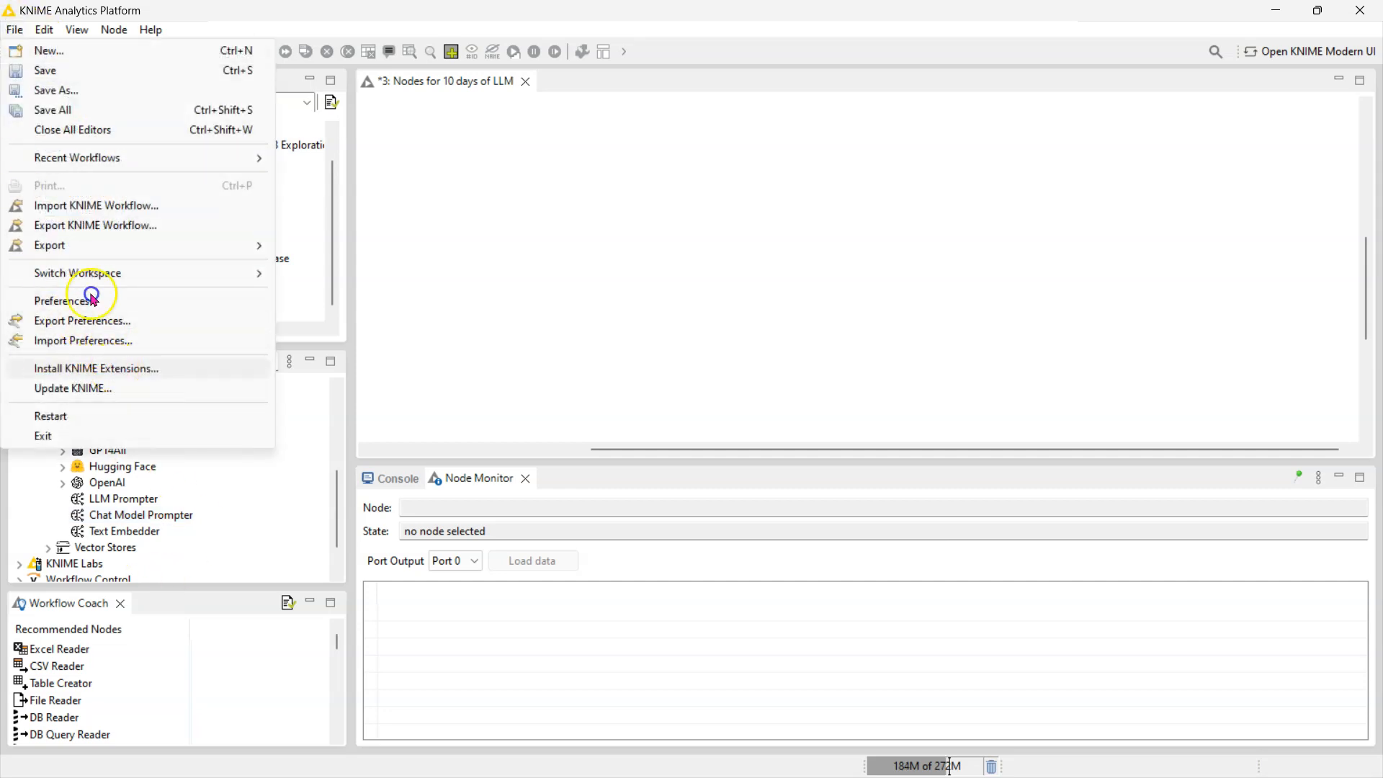
click(97, 368)
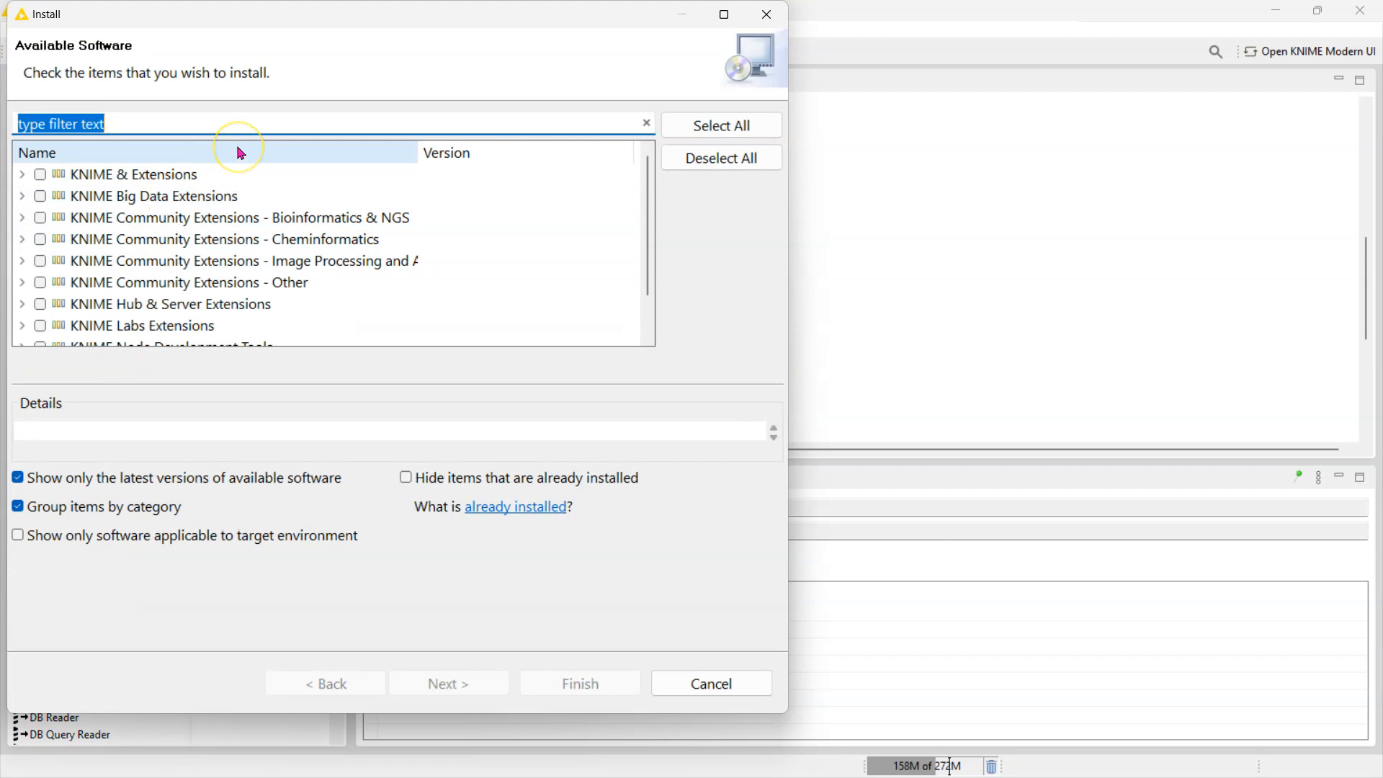
text(llm)
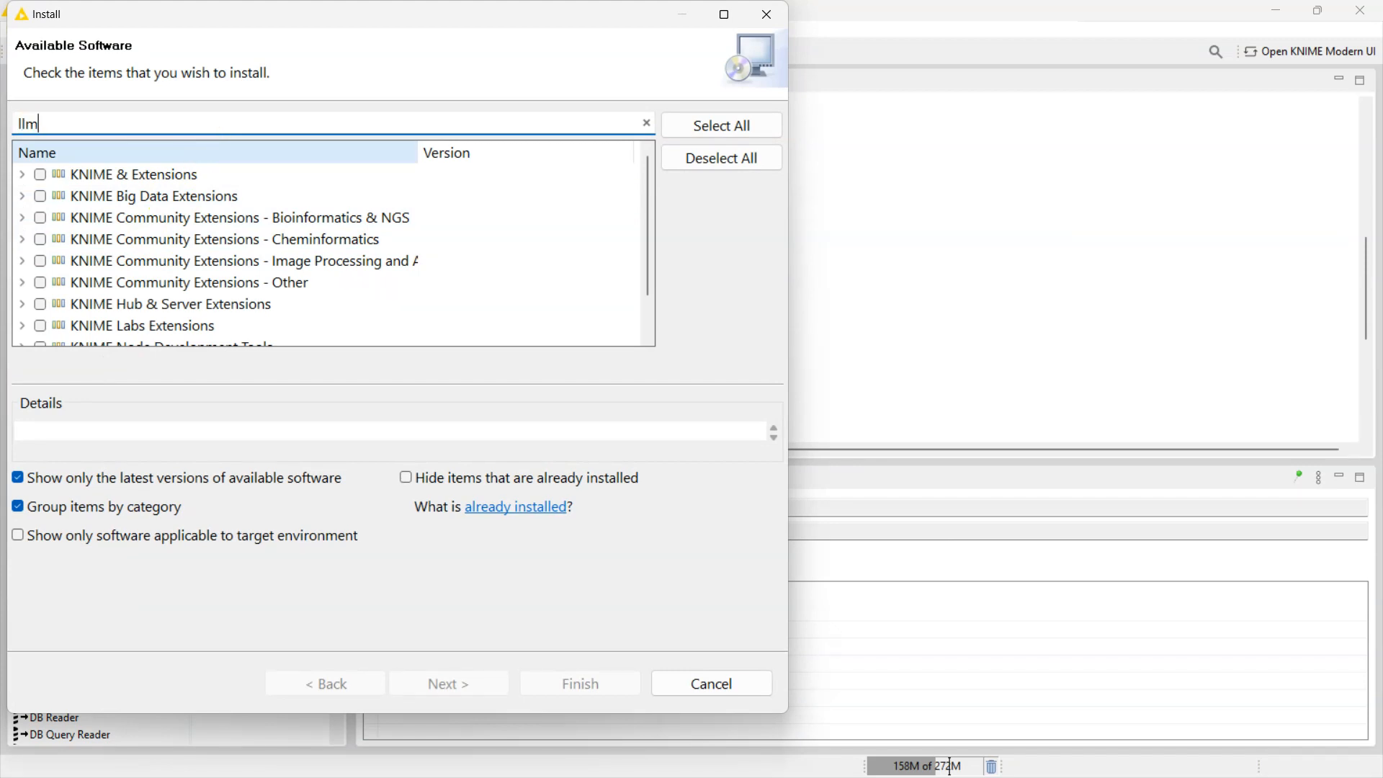
click(22, 174)
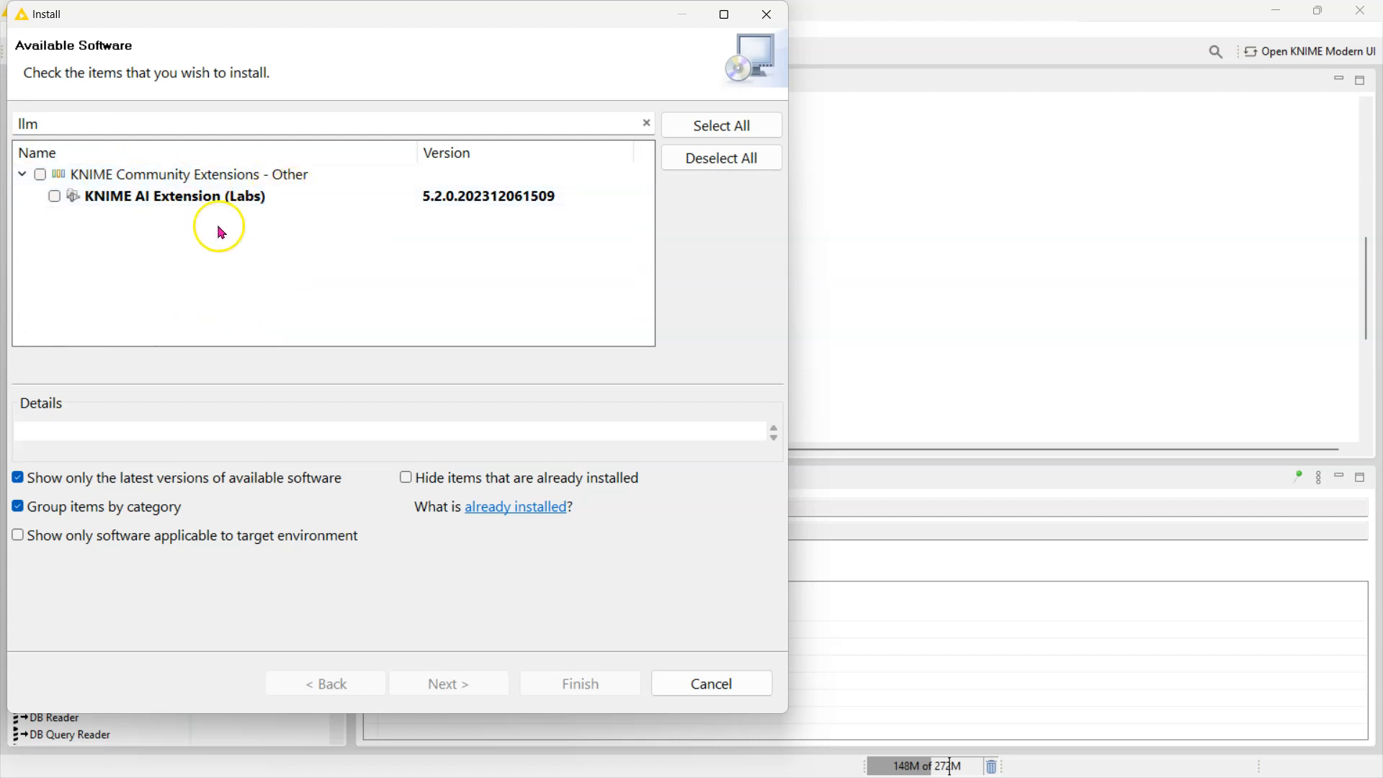
click(175, 196)
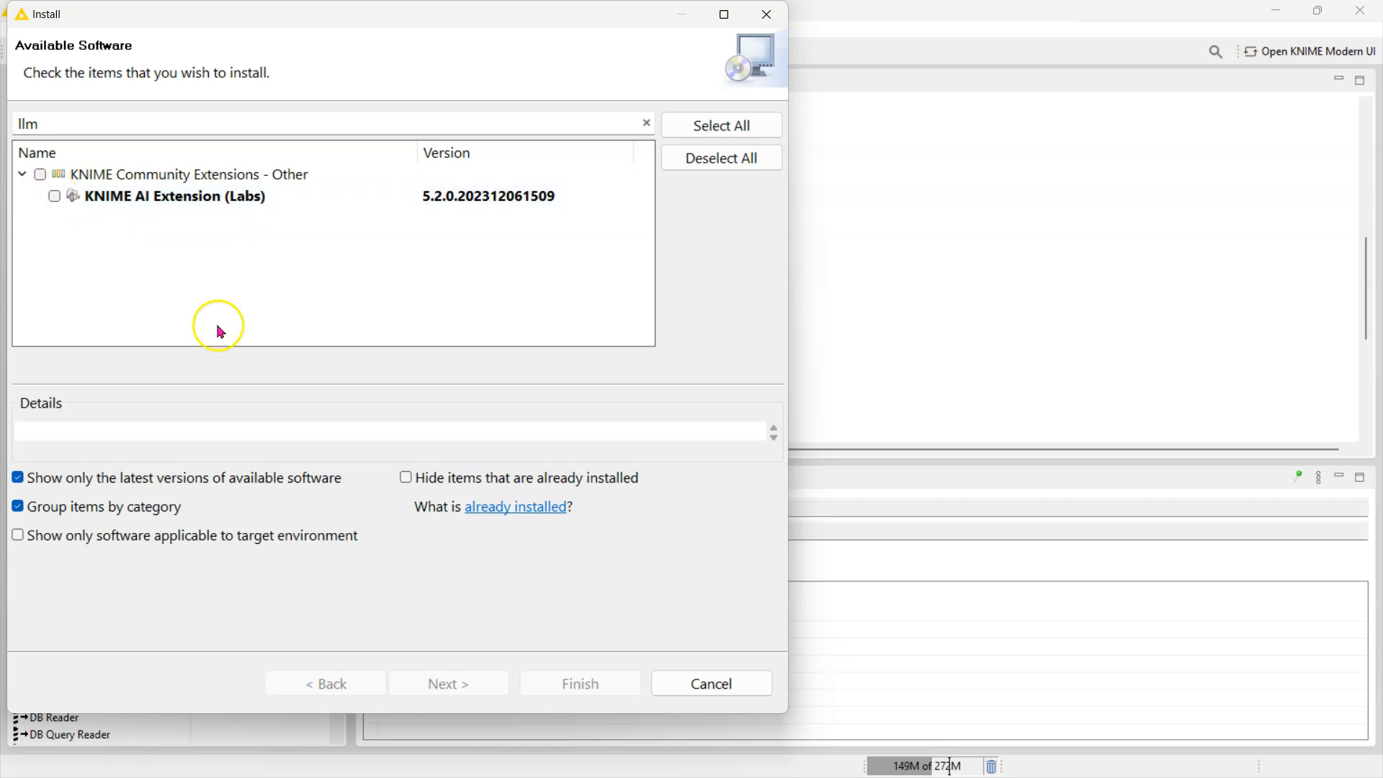
mouse_move(710, 683)
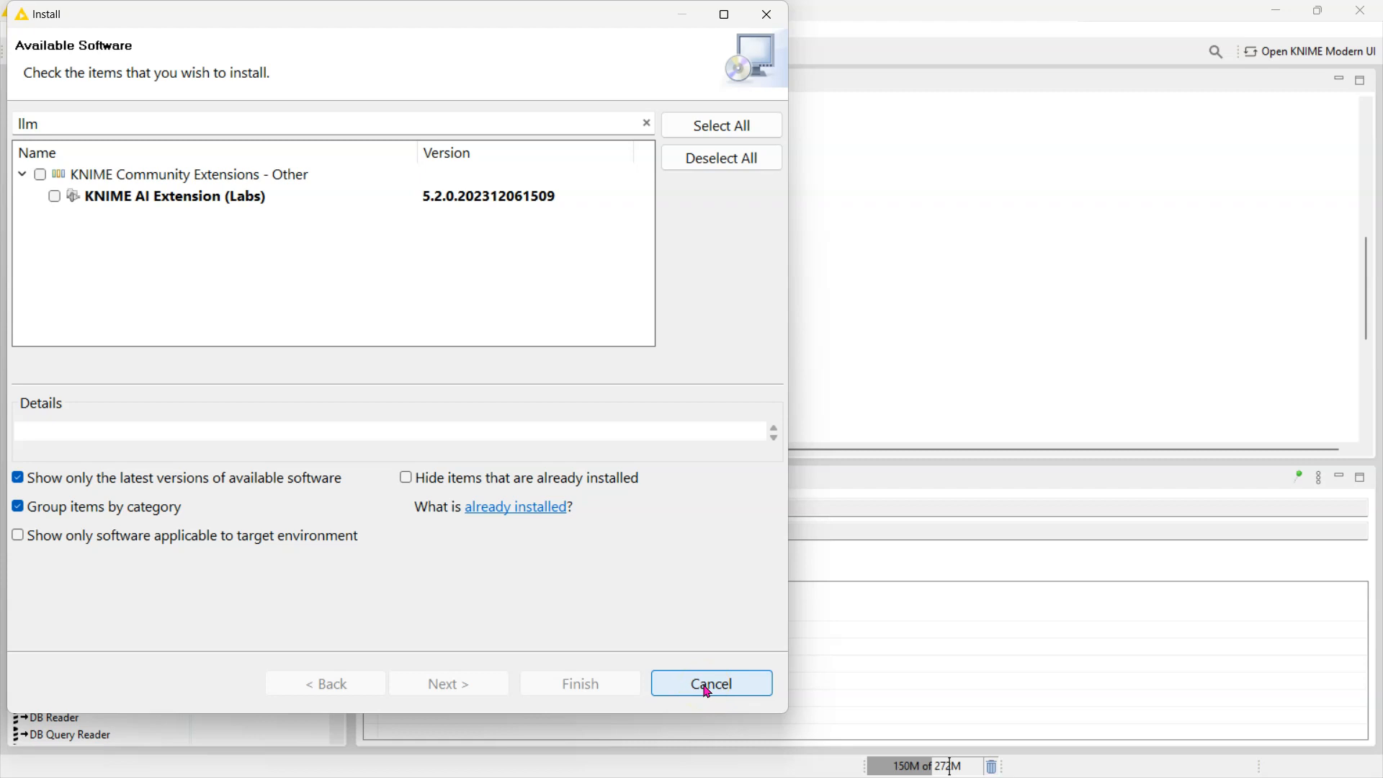
click(406, 477)
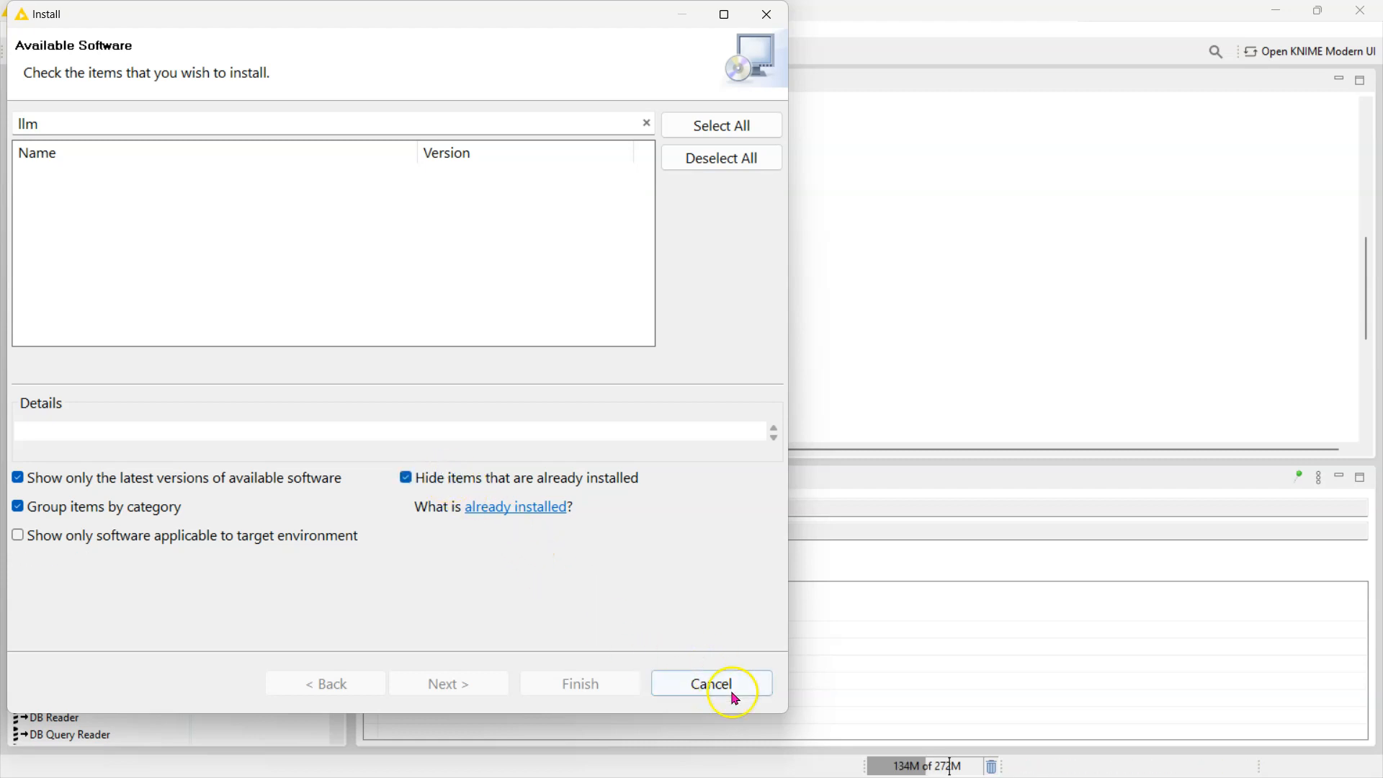
Step: Cancel the Install dialog to return to the empty workflow without installing
click(710, 683)
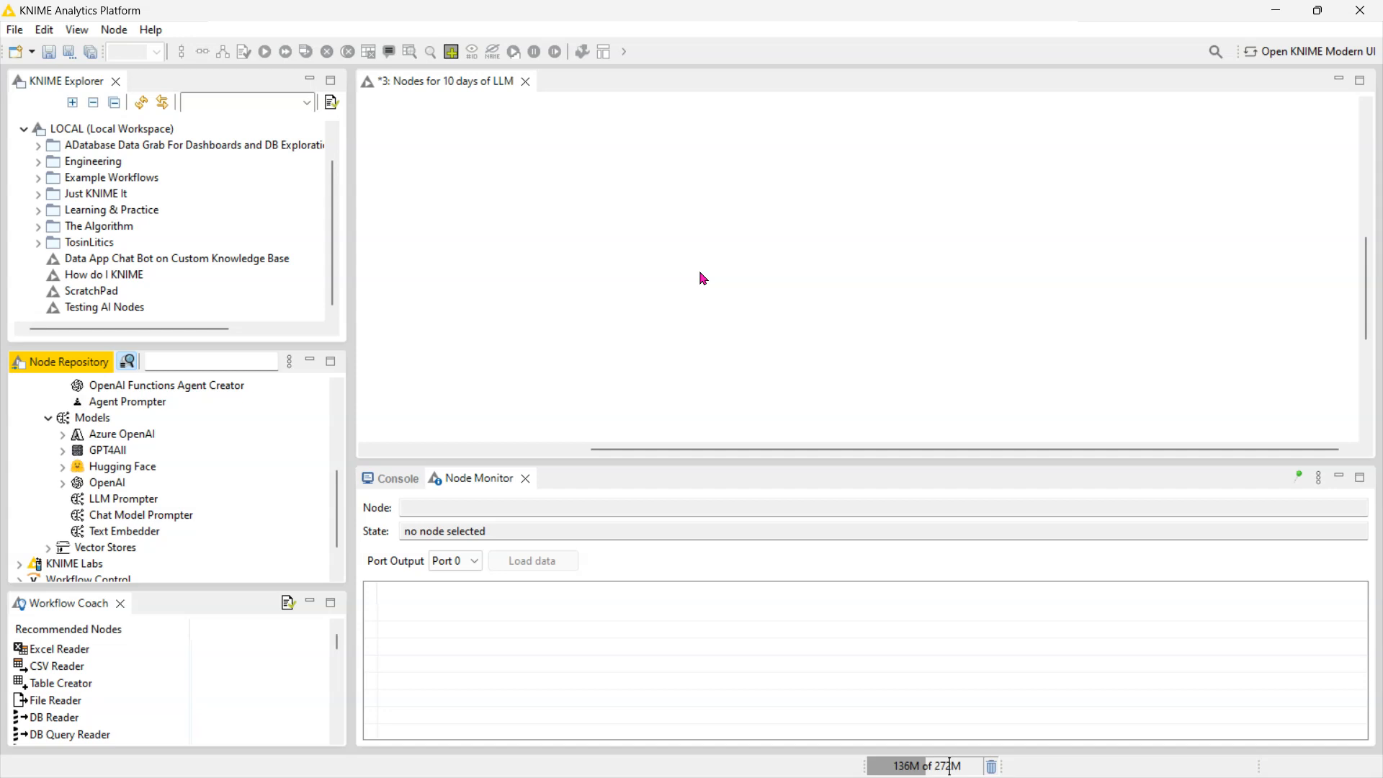
mouse_move(281, 513)
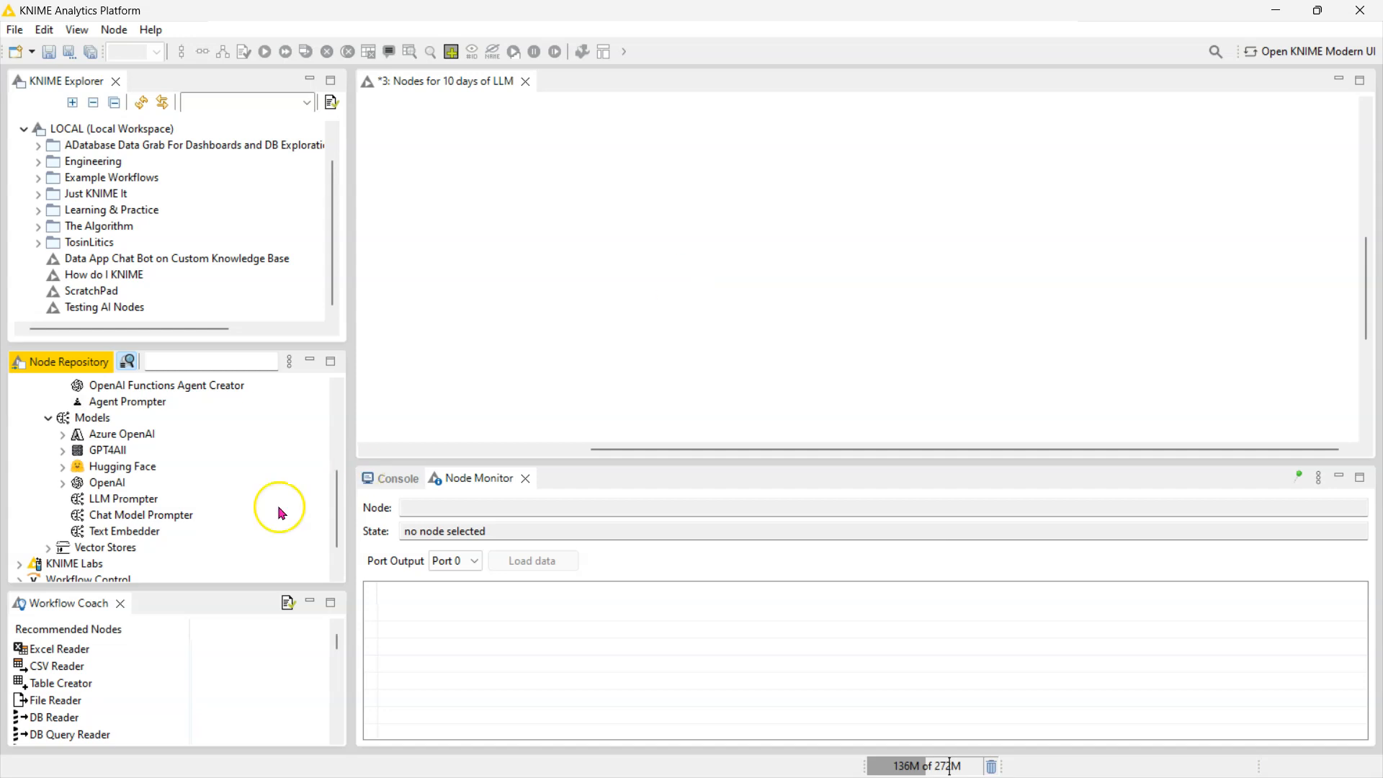